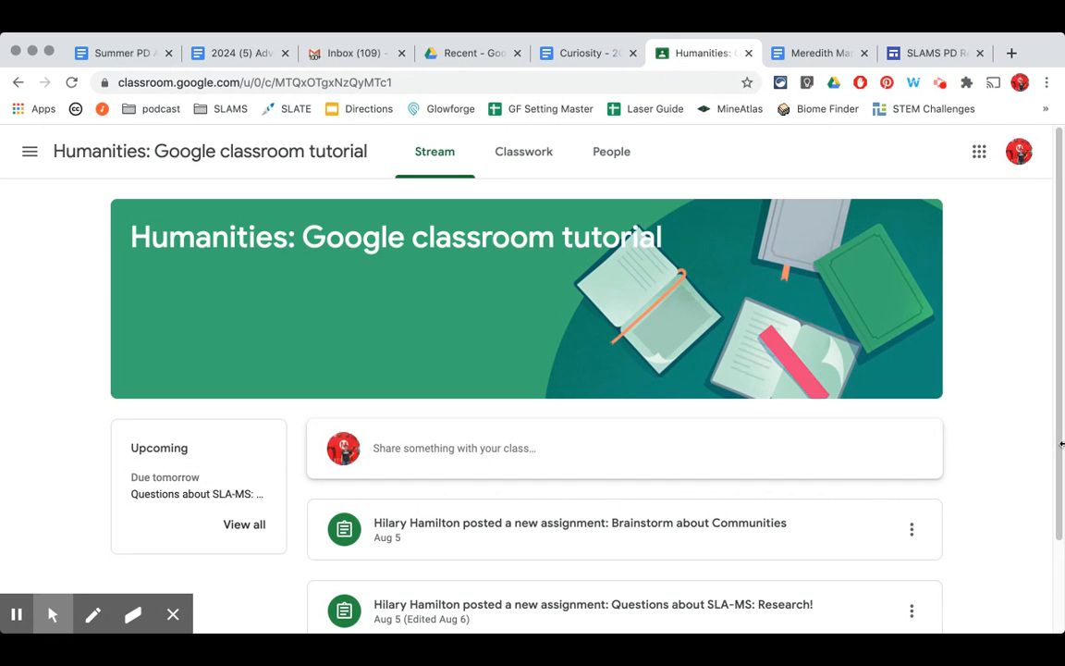
pyautogui.moveTo(460, 288)
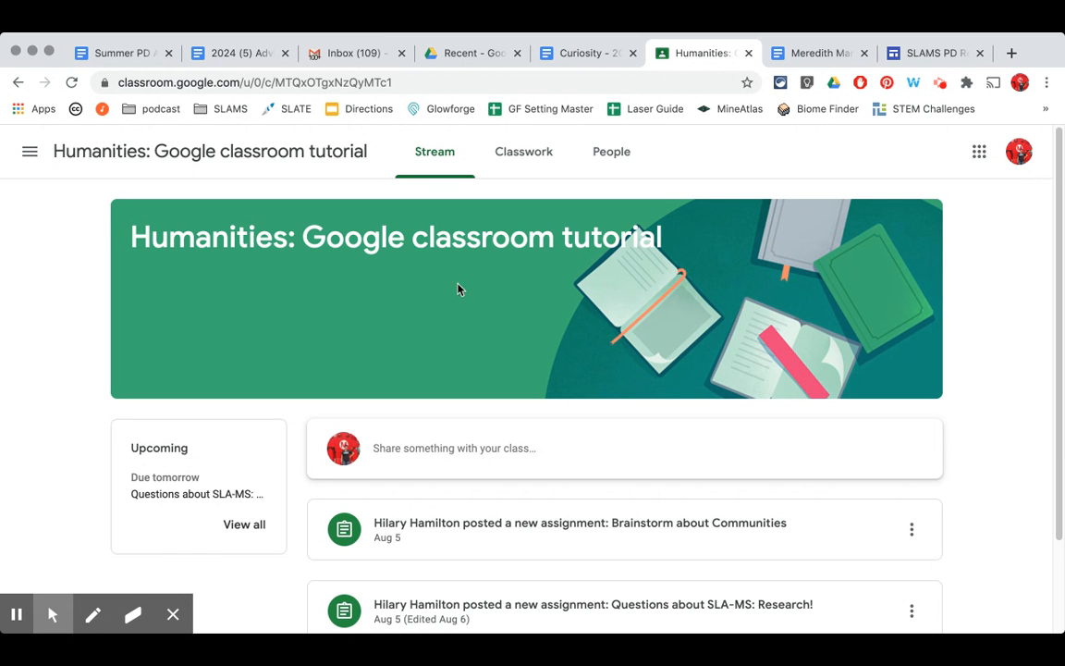
pyautogui.moveTo(524, 151)
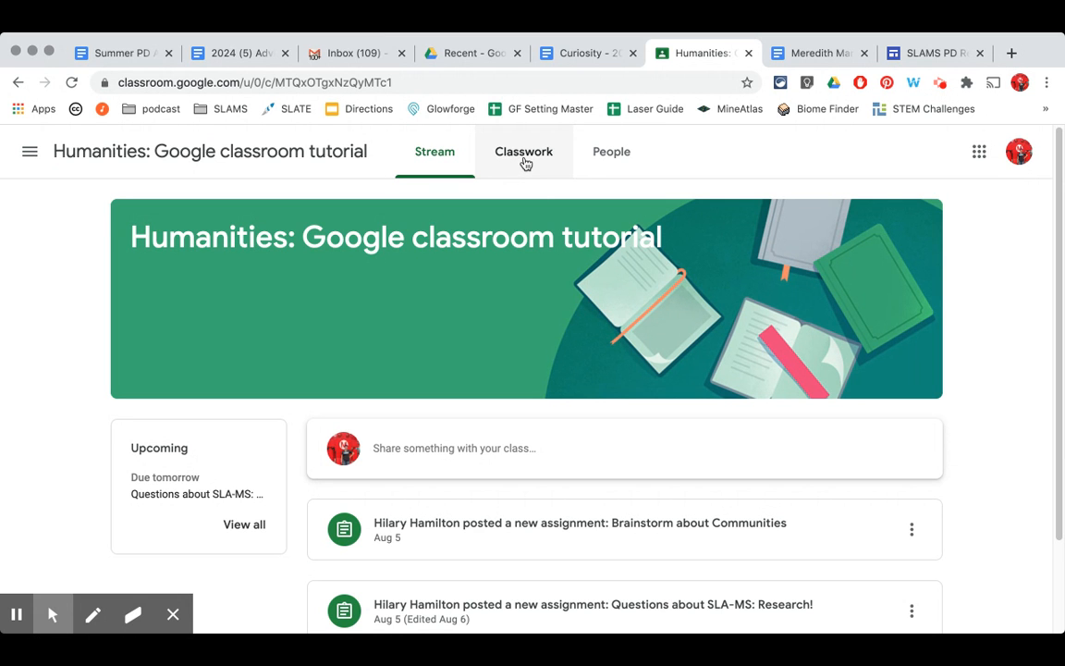
# - Show Classwork and expand 'What are you looking forward to about SLA-MS?' to see its Missing status
pyautogui.click(524, 151)
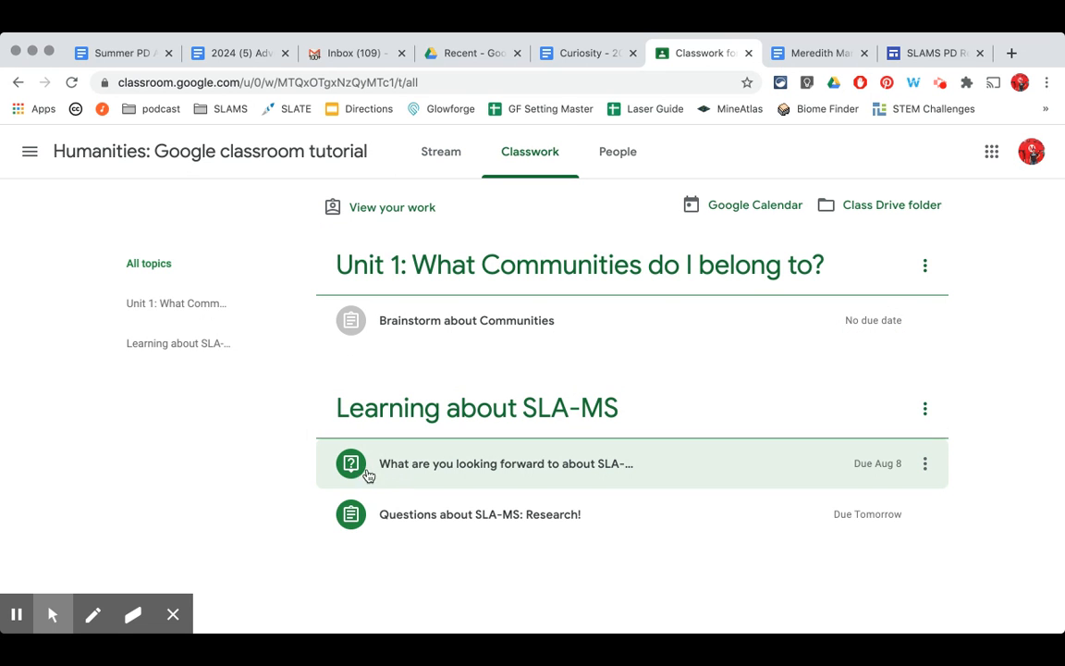
pyautogui.moveTo(466, 483)
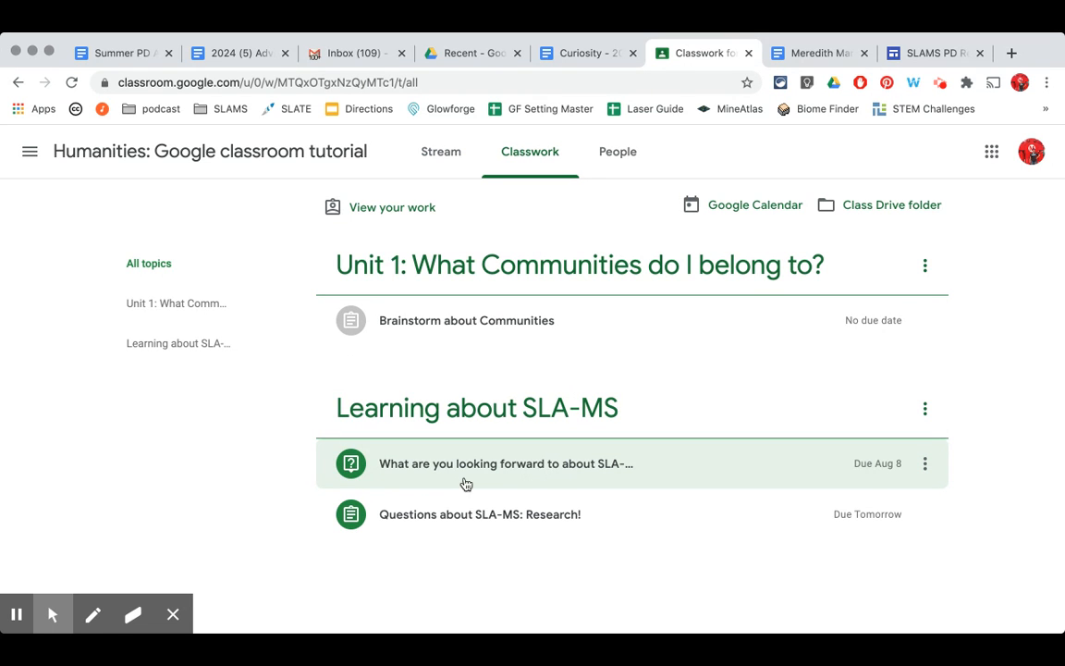
pyautogui.moveTo(358, 474)
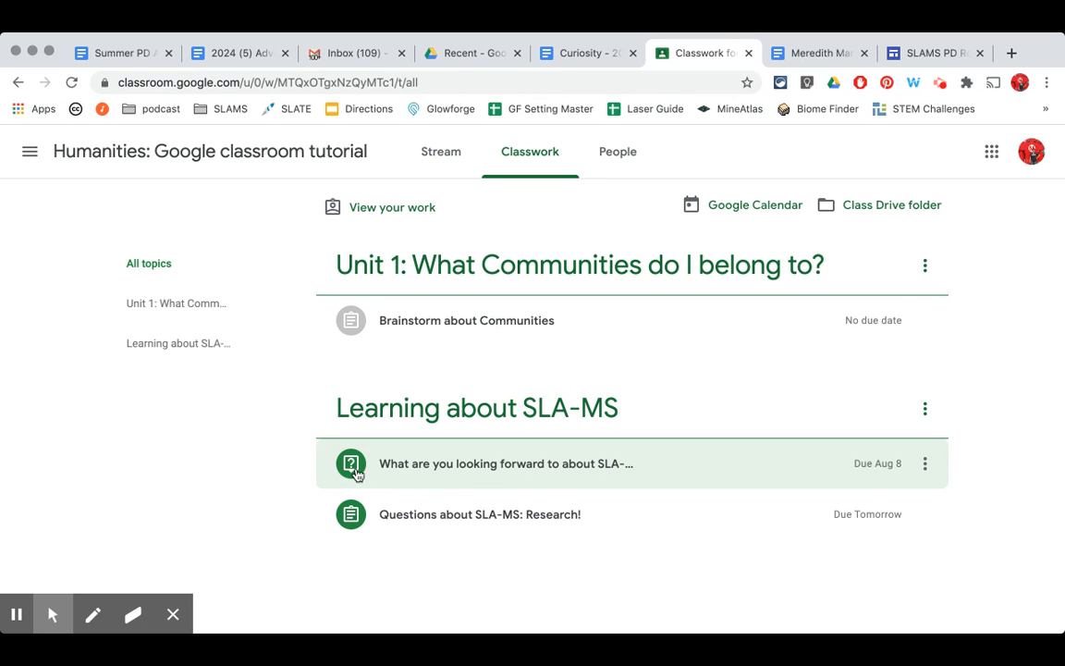
pyautogui.moveTo(462, 467)
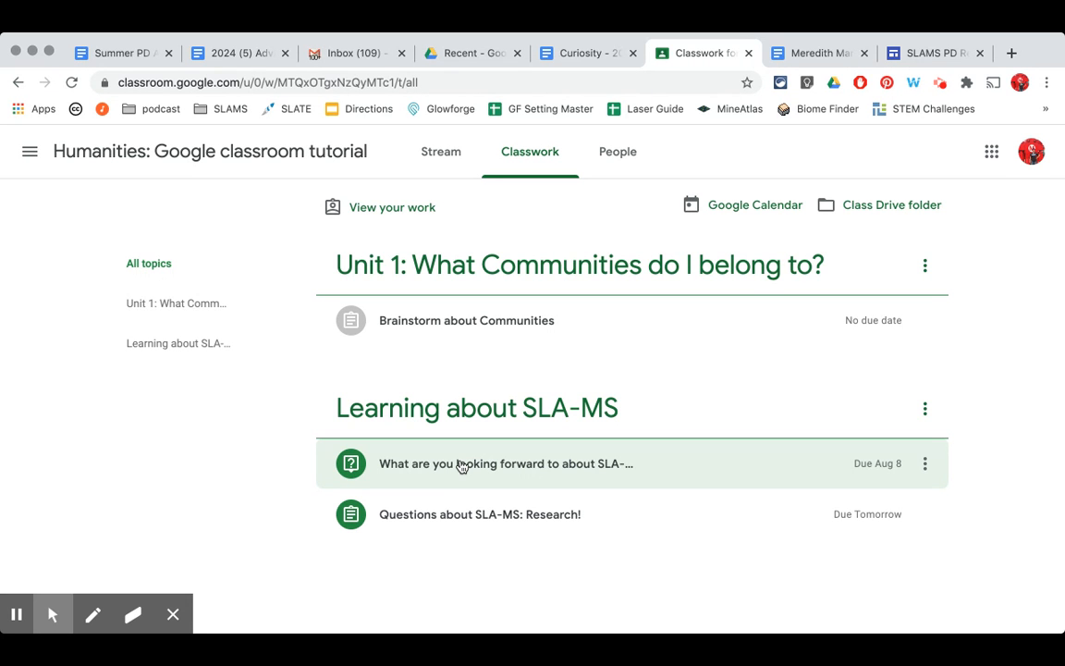
pyautogui.click(463, 463)
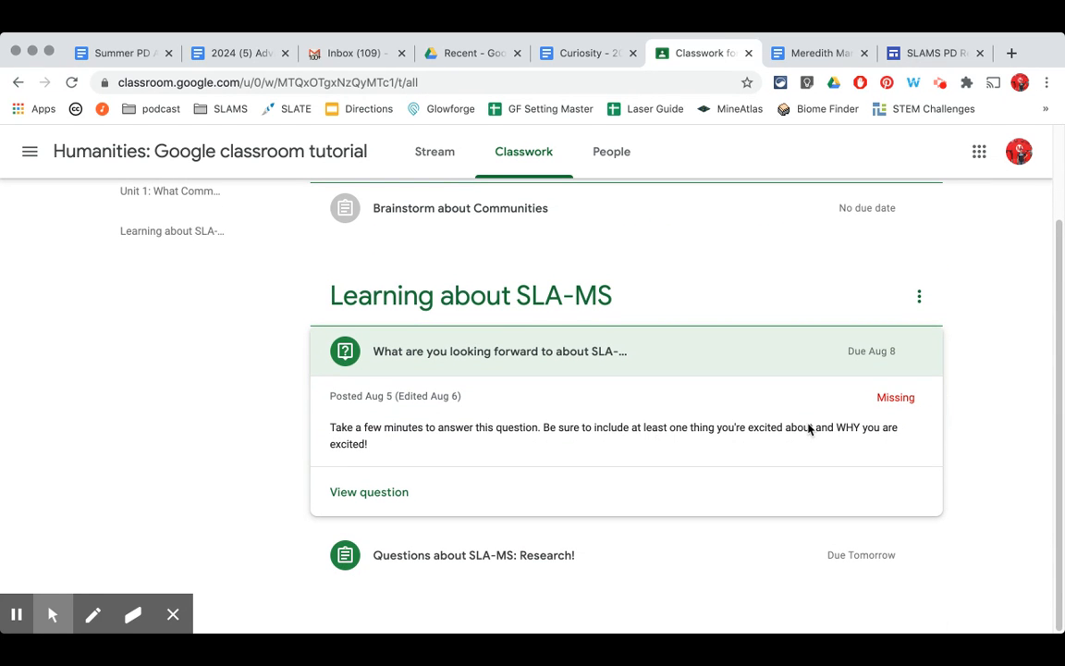
pyautogui.moveTo(914, 413)
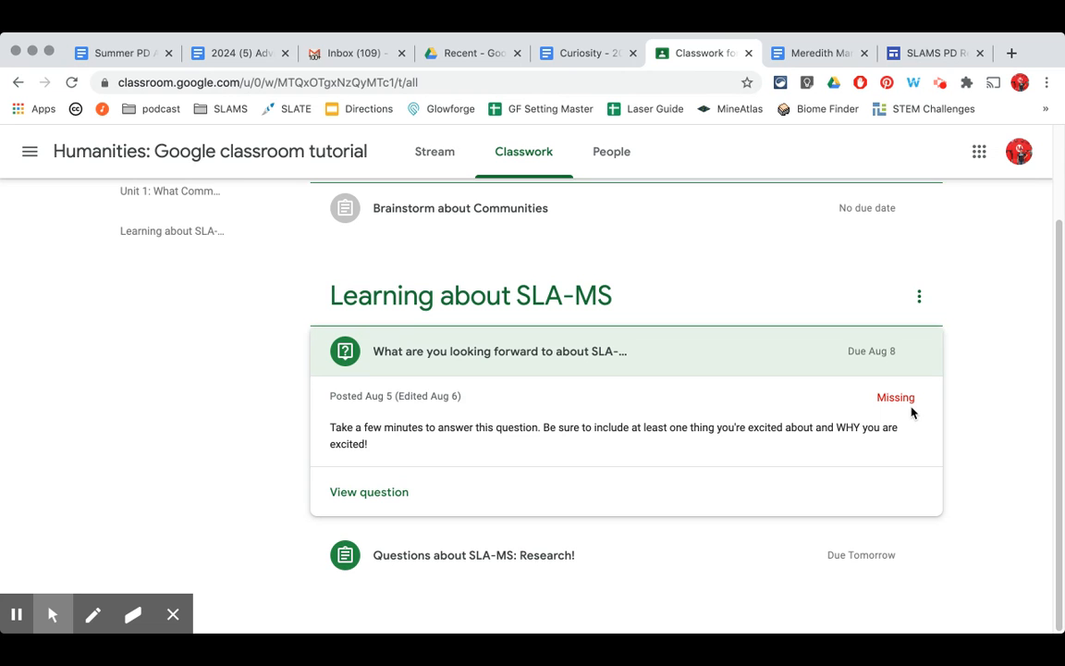
pyautogui.moveTo(434, 418)
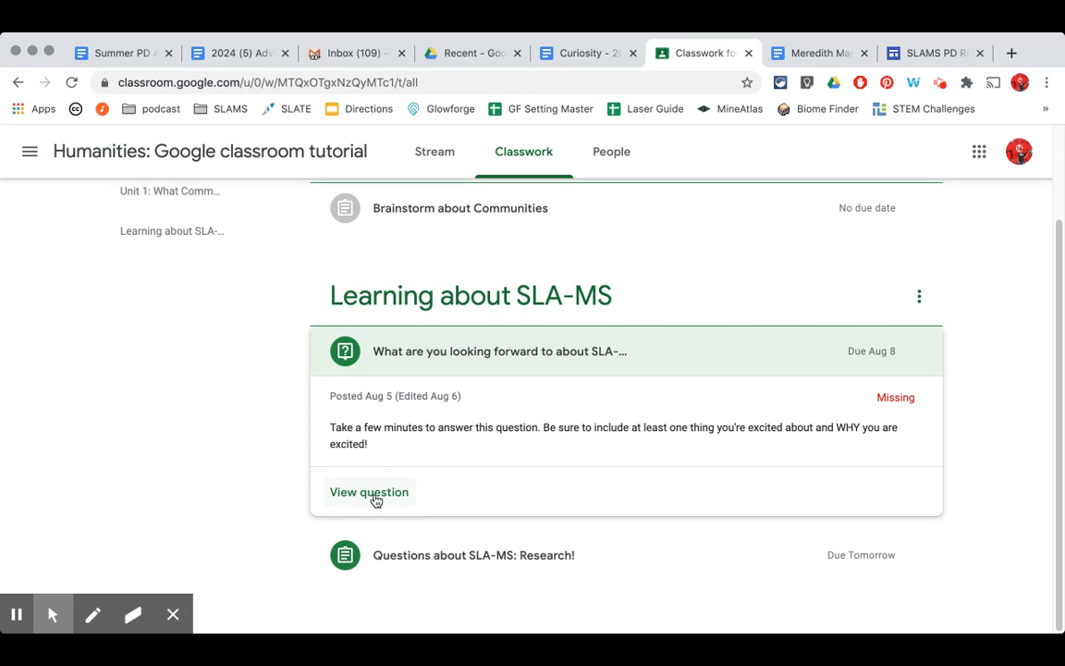
pyautogui.moveTo(386, 500)
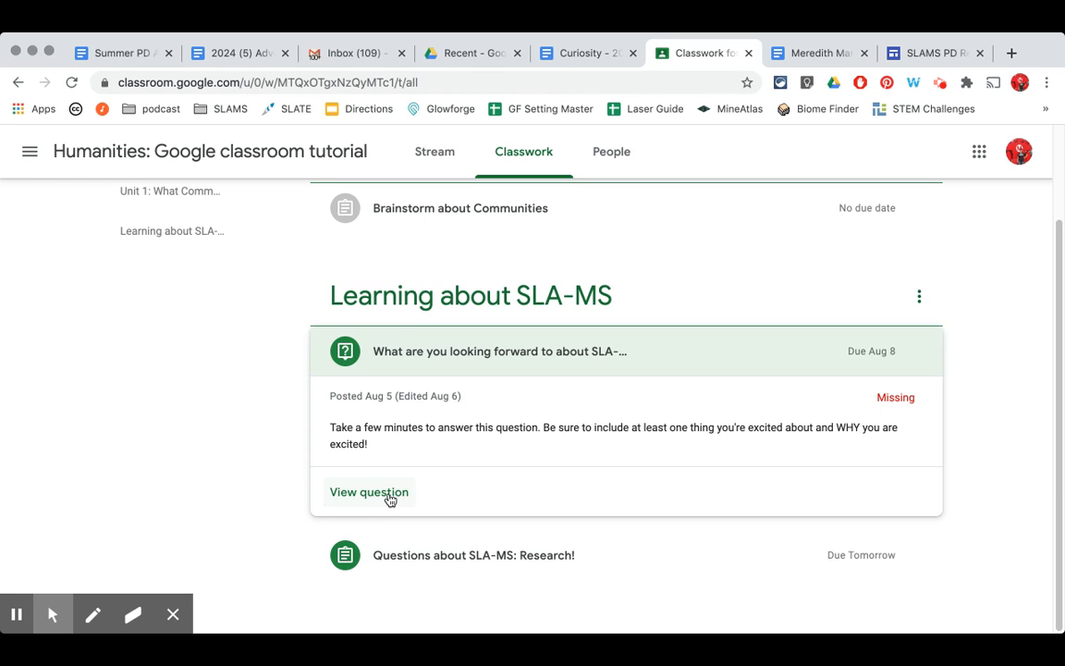
pyautogui.click(368, 492)
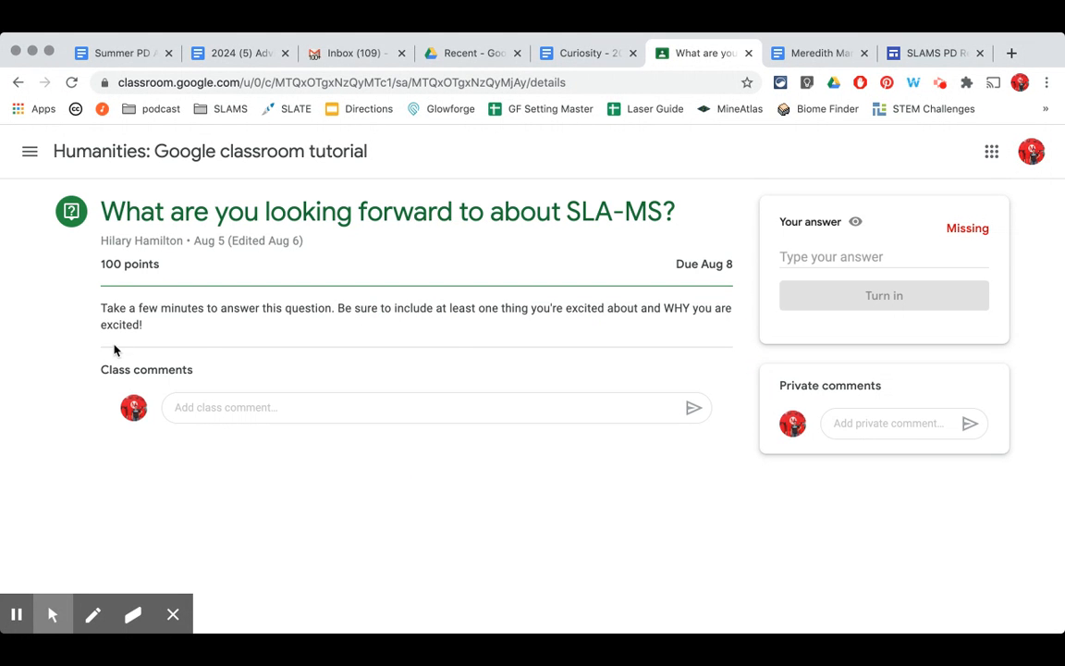
pyautogui.moveTo(451, 346)
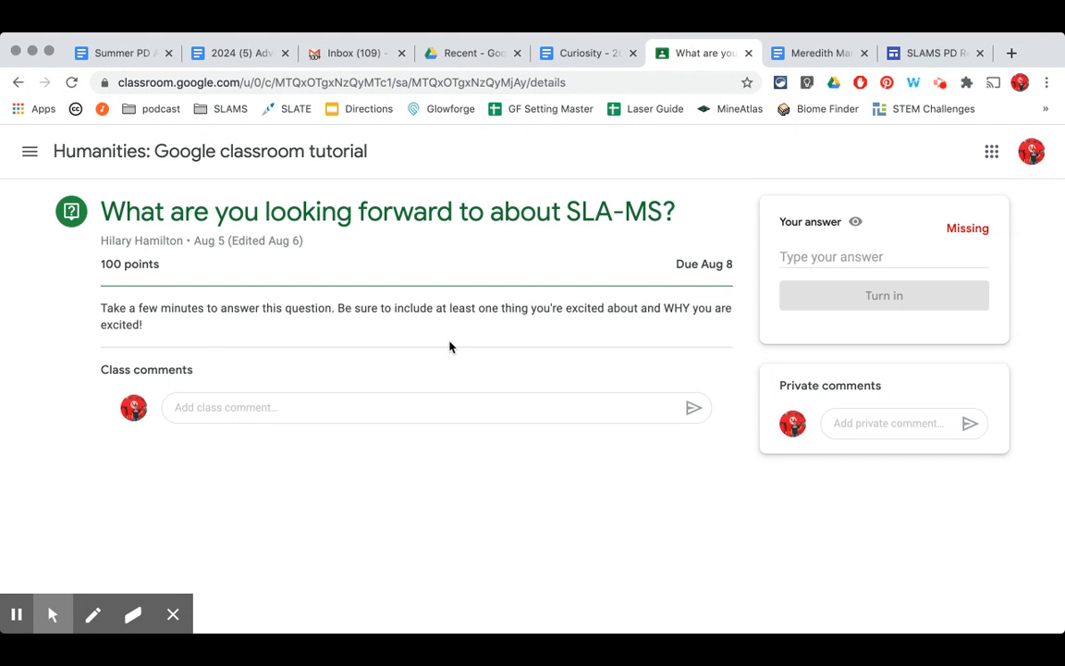
pyautogui.moveTo(417, 446)
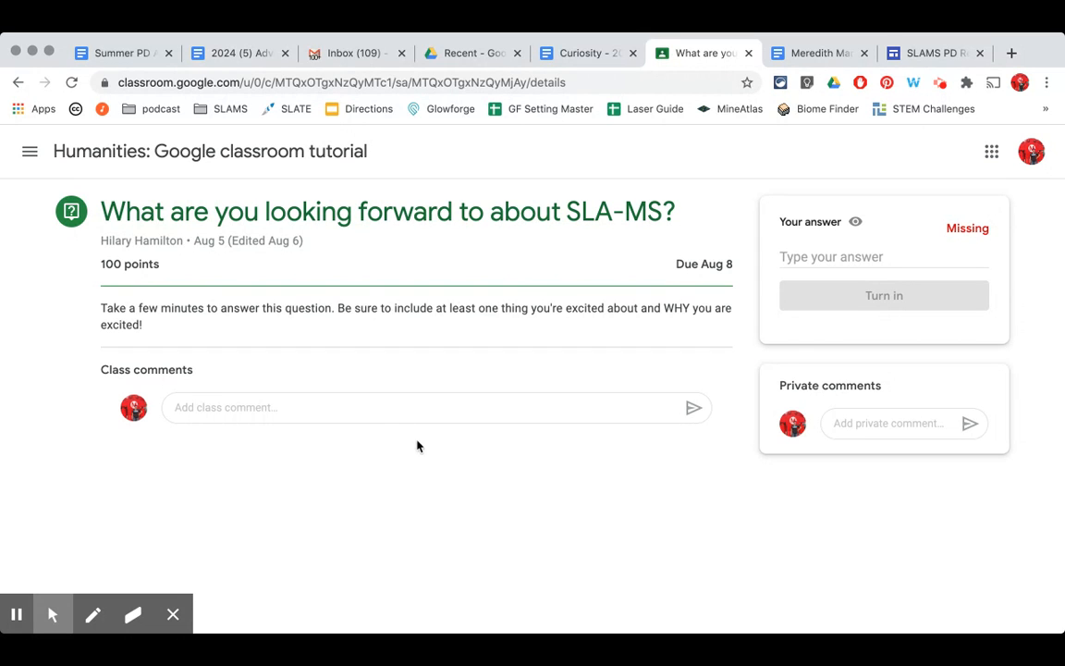
pyautogui.moveTo(459, 527)
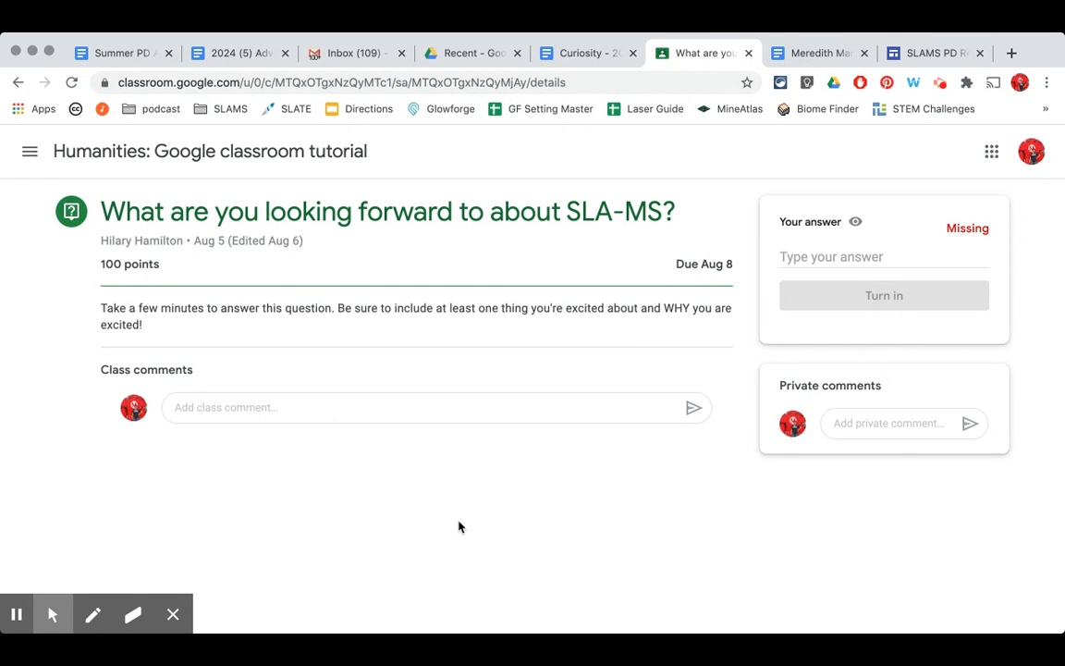
pyautogui.moveTo(790, 322)
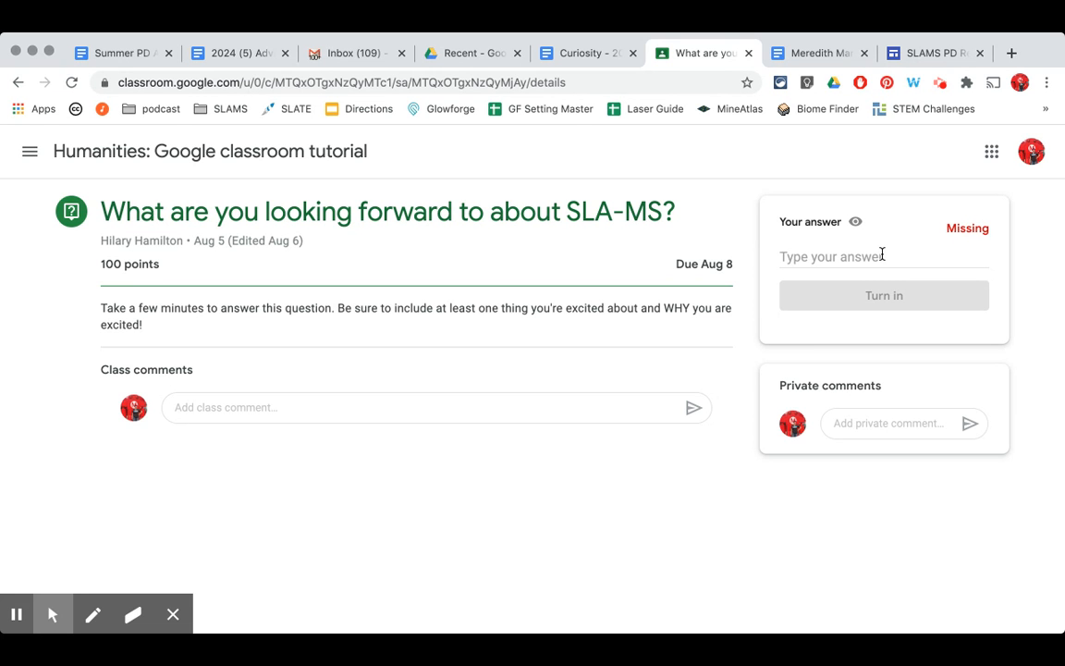
pyautogui.moveTo(234, 224)
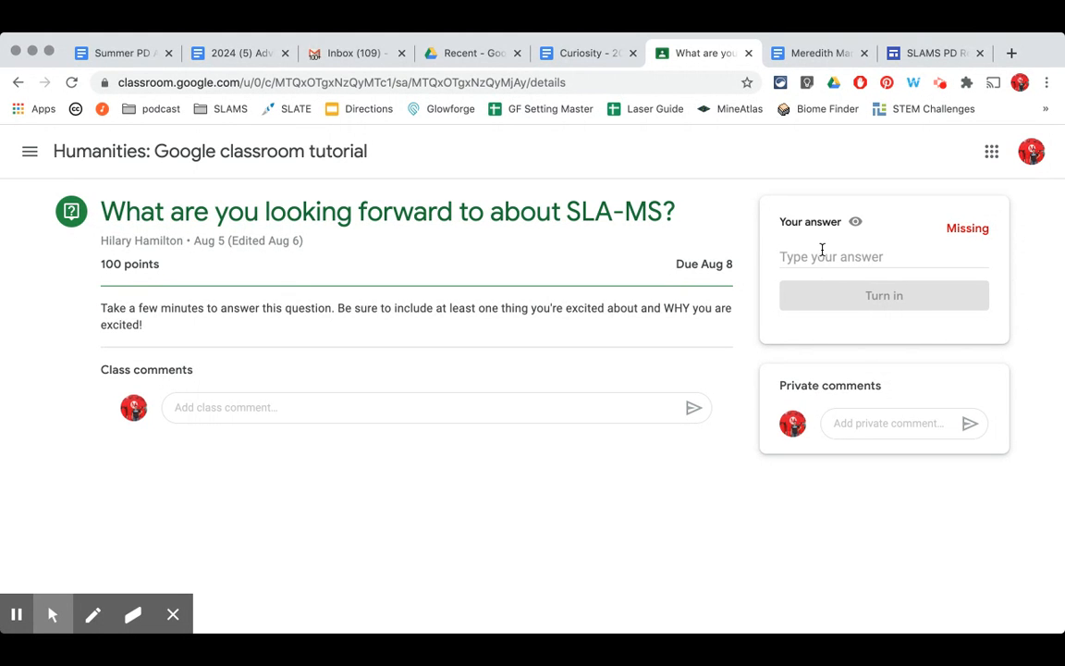
pyautogui.moveTo(358, 358)
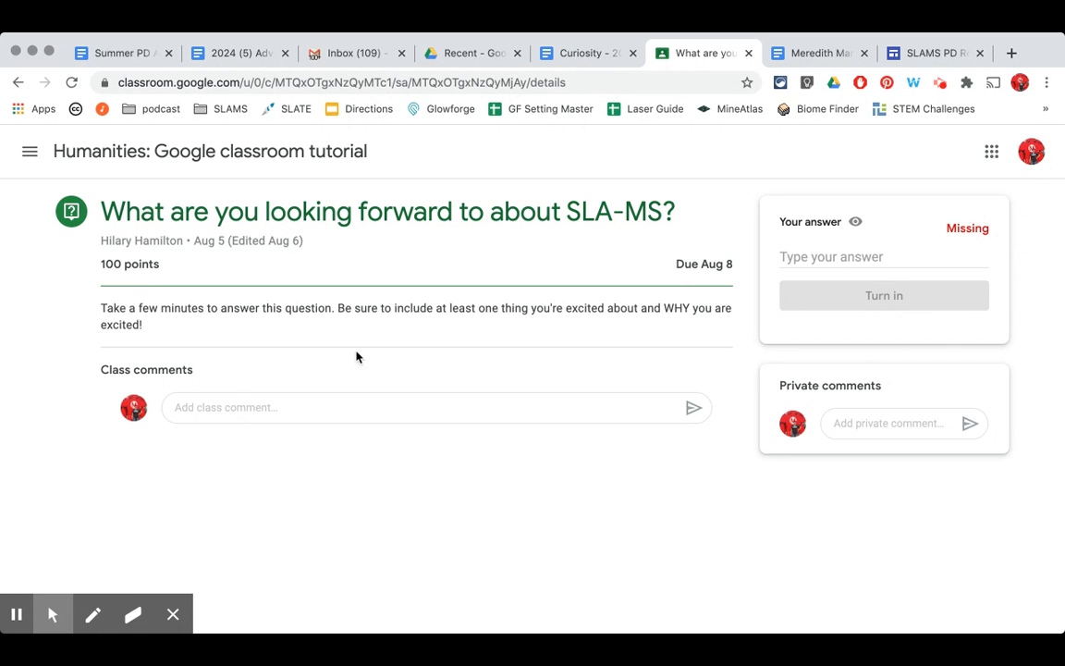
pyautogui.moveTo(465, 522)
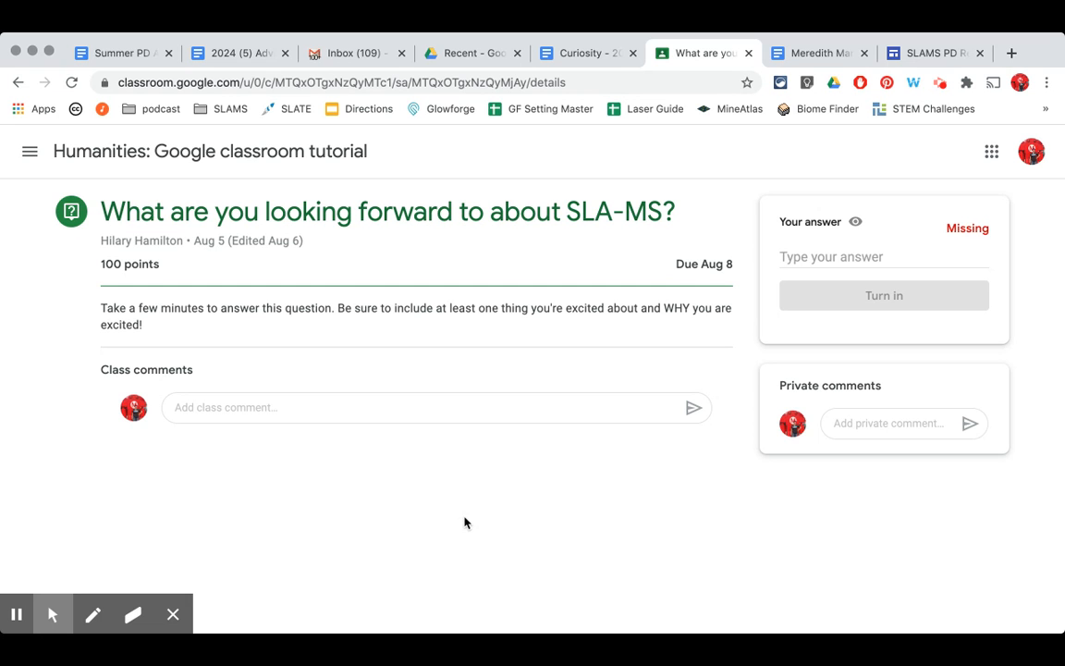
pyautogui.moveTo(170, 226)
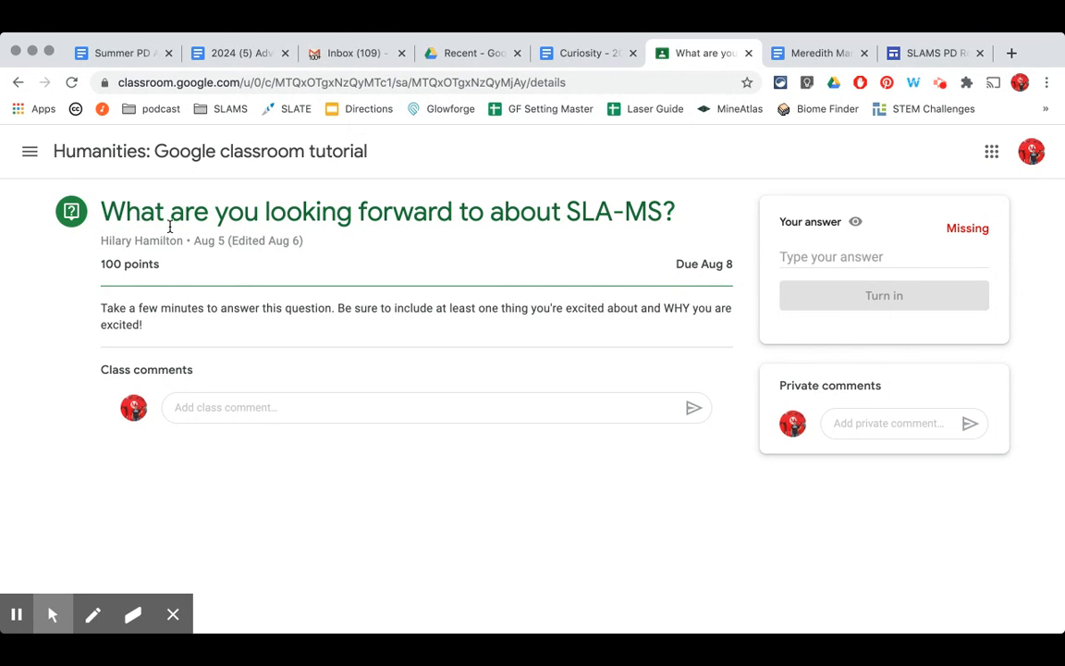
pyautogui.moveTo(639, 217)
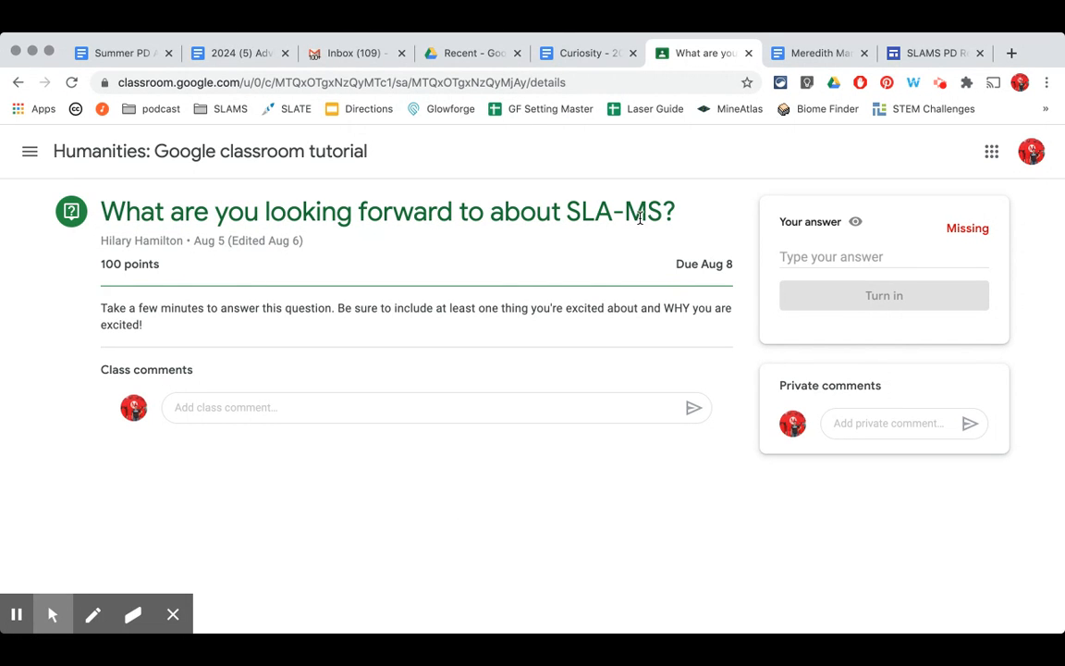
pyautogui.moveTo(328, 323)
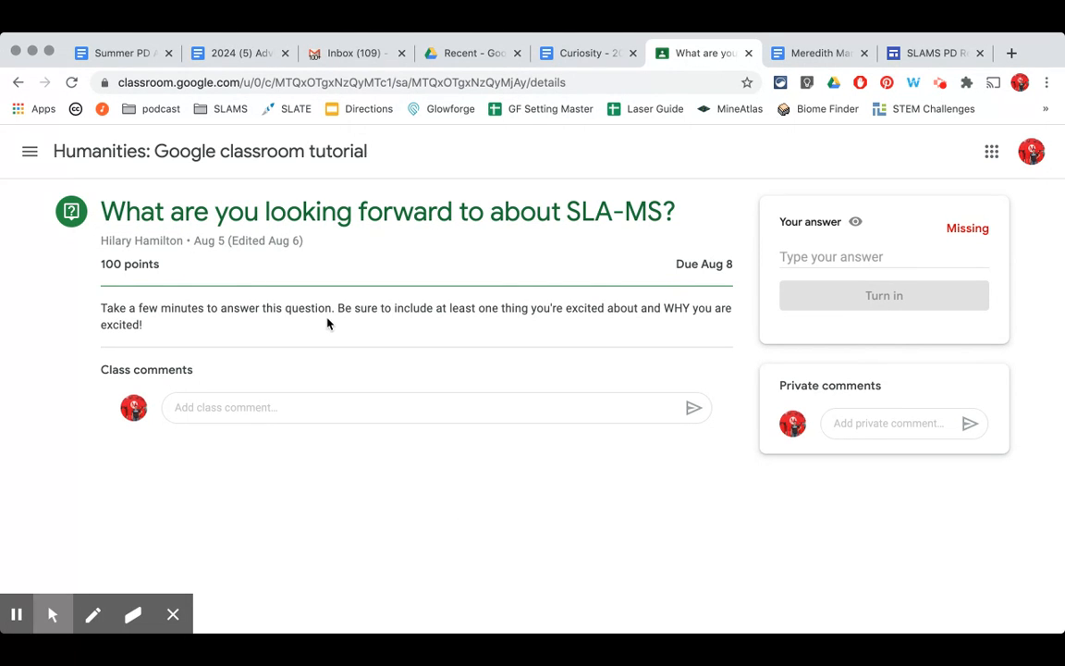
pyautogui.moveTo(491, 323)
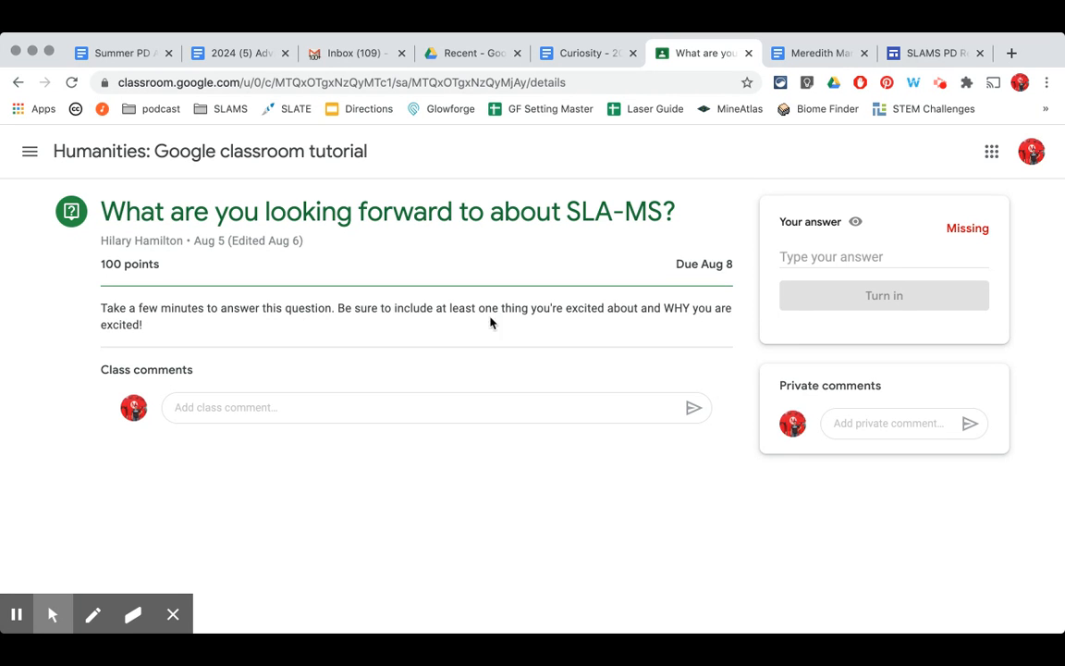
pyautogui.moveTo(344, 384)
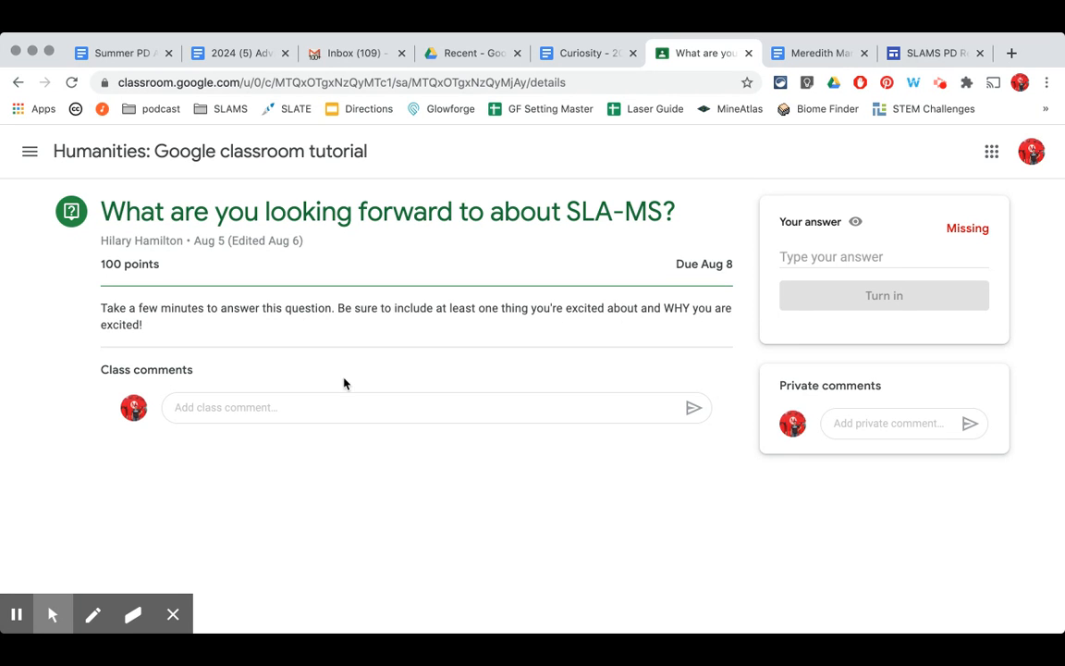
pyautogui.moveTo(797, 256)
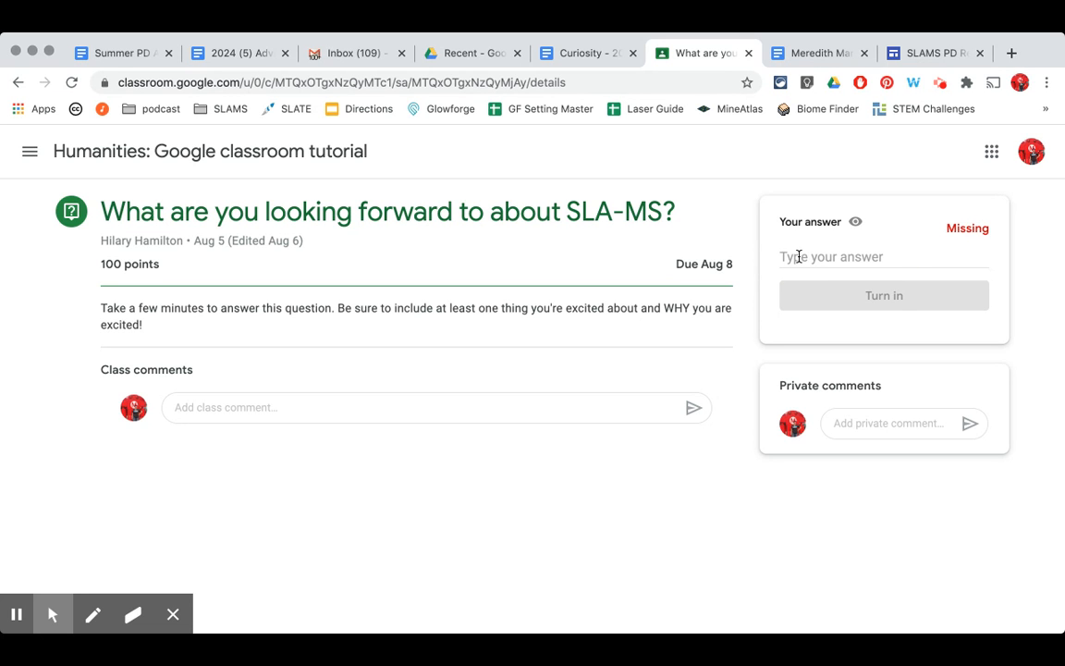
# - Answer 'I am excited about meeting my new advisory. I can't wait to meet them!'
pyautogui.write('I am excited about meeting my new')
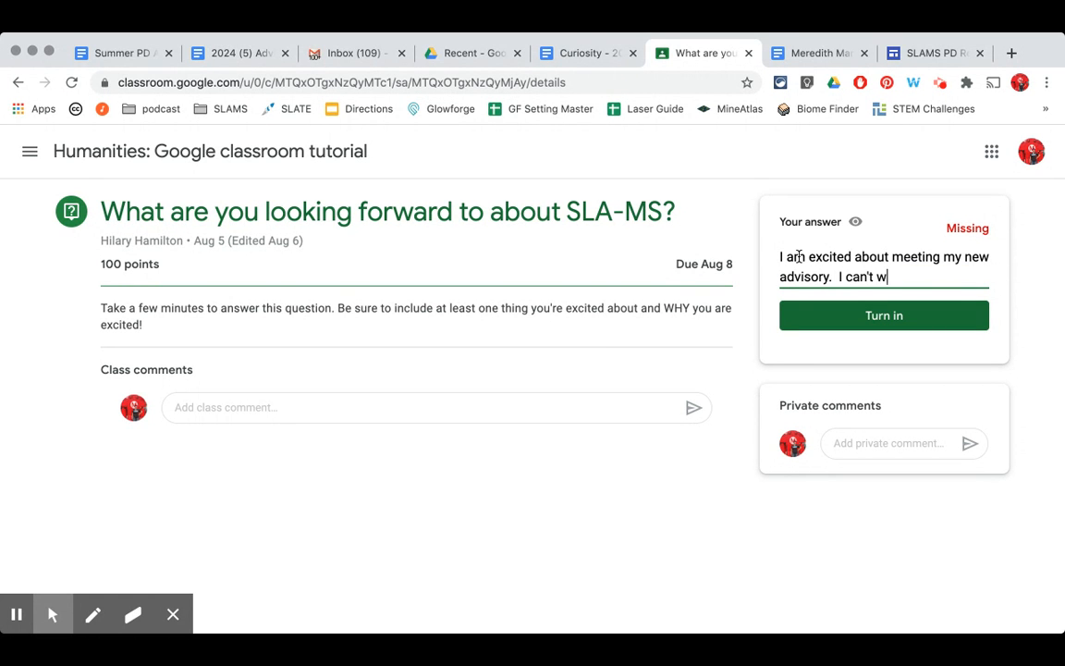
pyautogui.write('ait to meet them!')
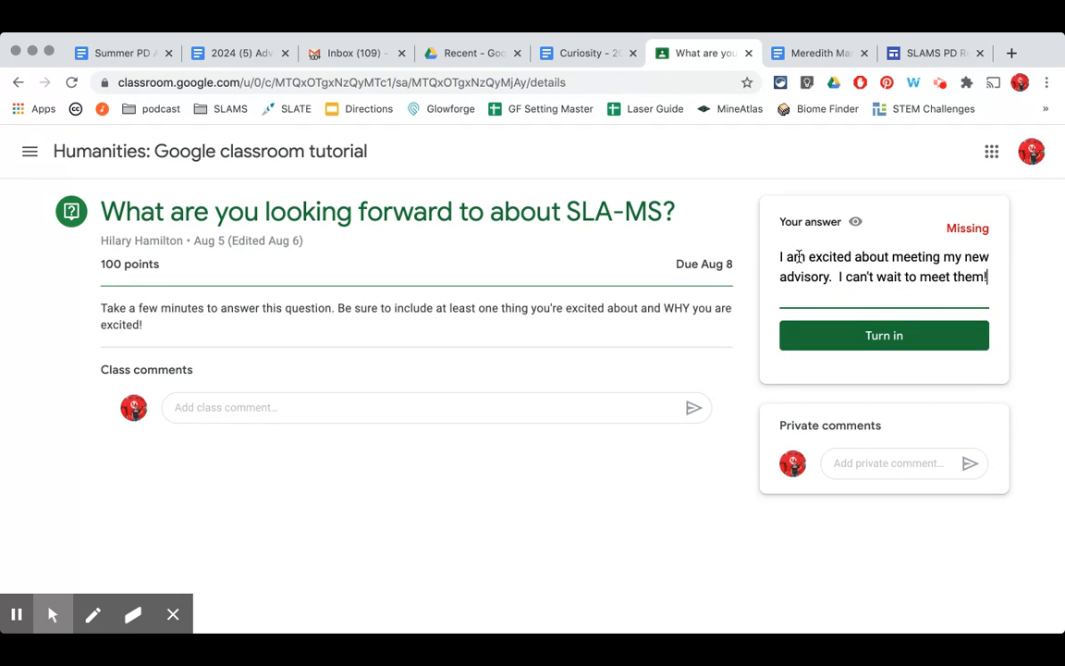
pyautogui.moveTo(850, 283)
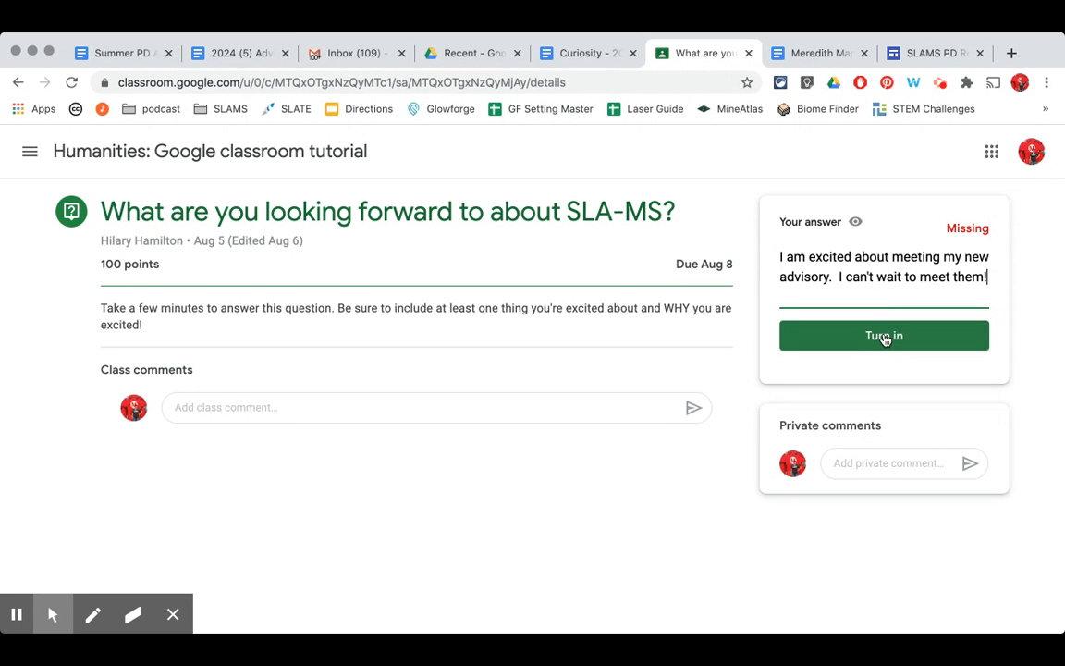
# - Turn in the answer and confirm in the 'Submit answer?' dialog
pyautogui.click(882, 334)
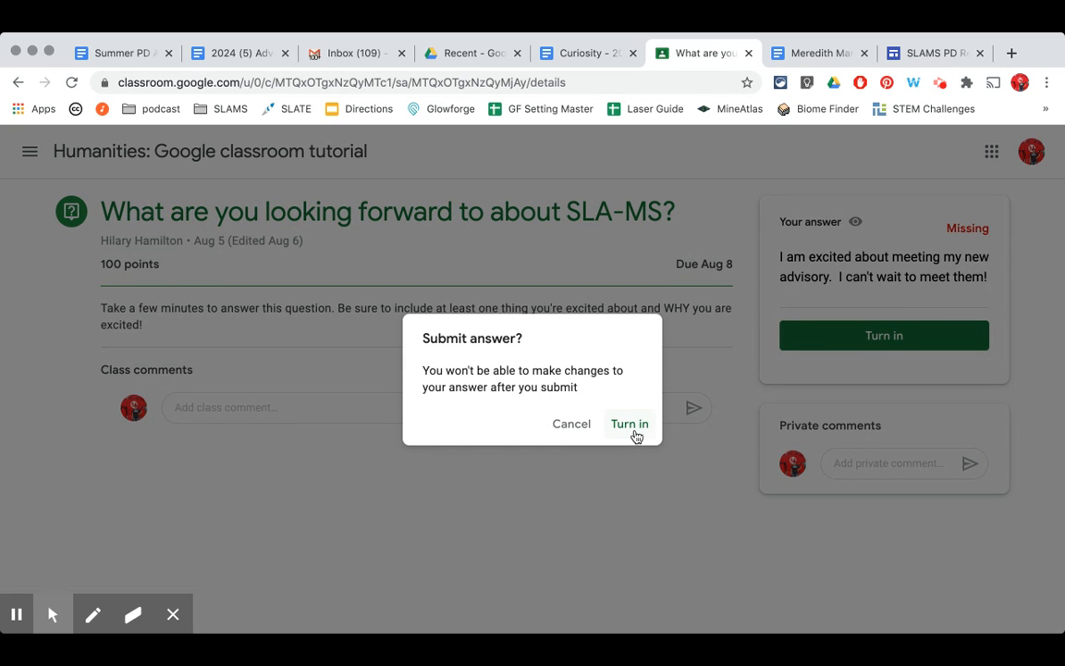
pyautogui.click(629, 424)
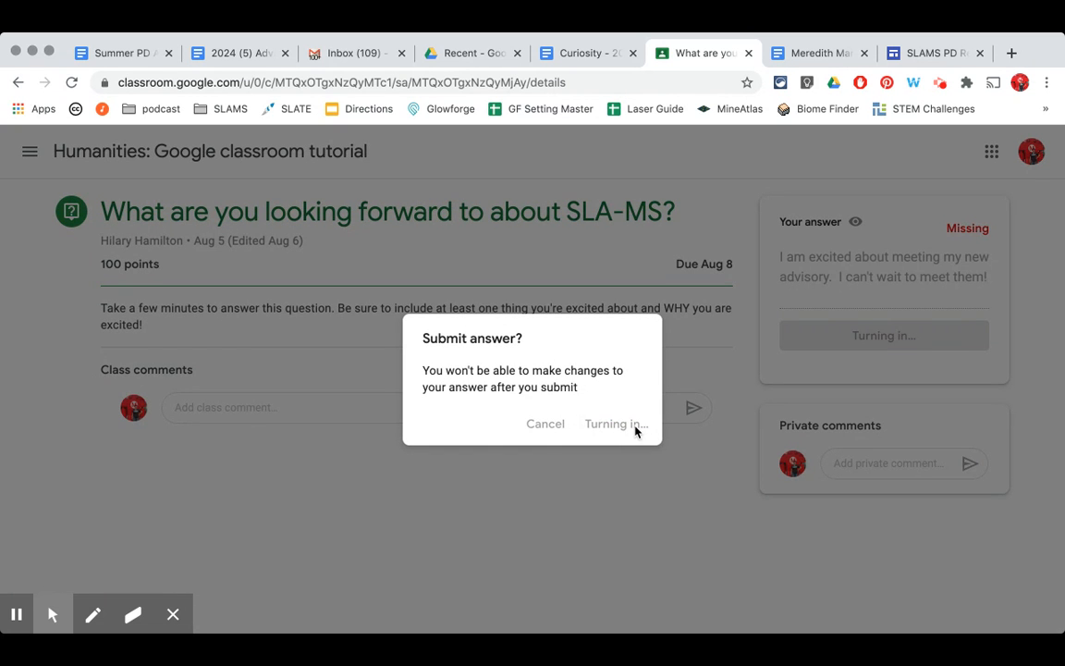
pyautogui.click(614, 424)
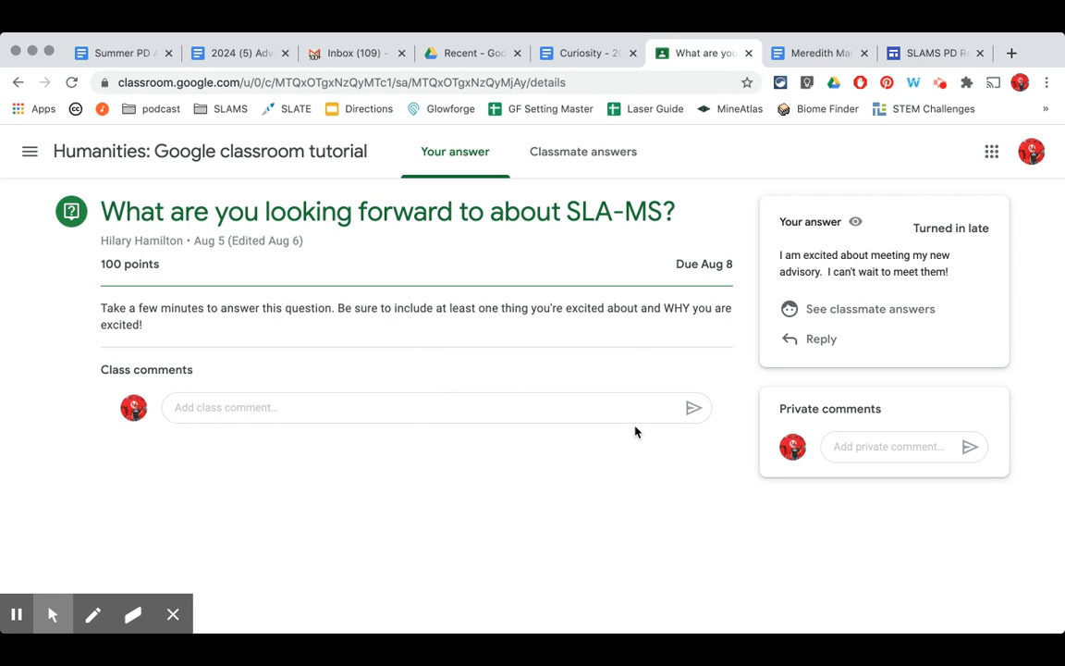
pyautogui.moveTo(735, 201)
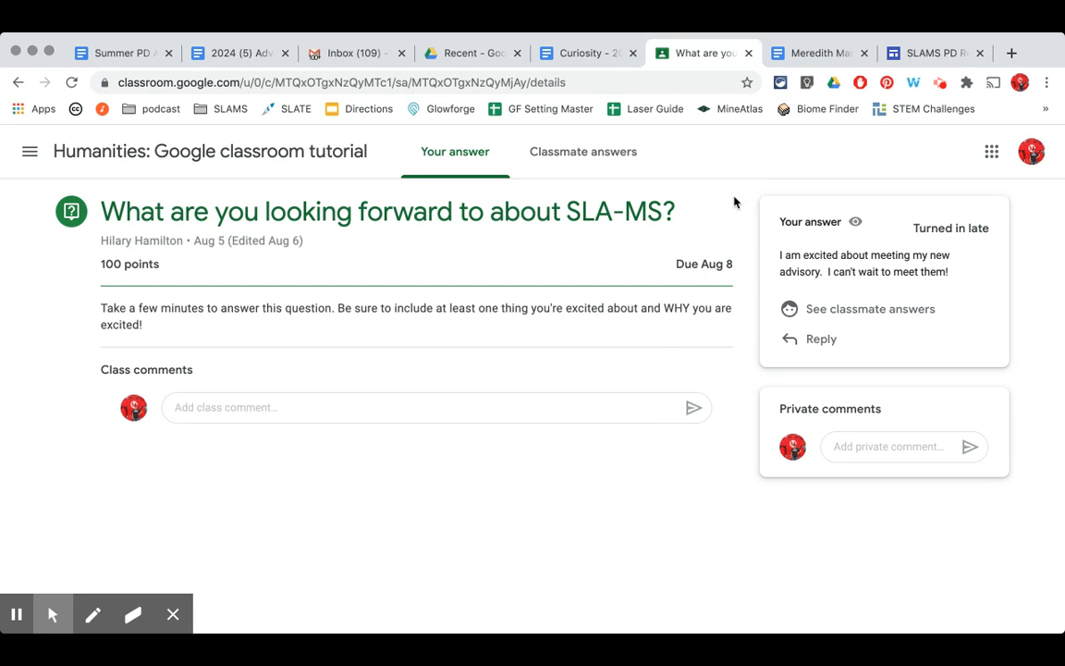
pyautogui.moveTo(684, 338)
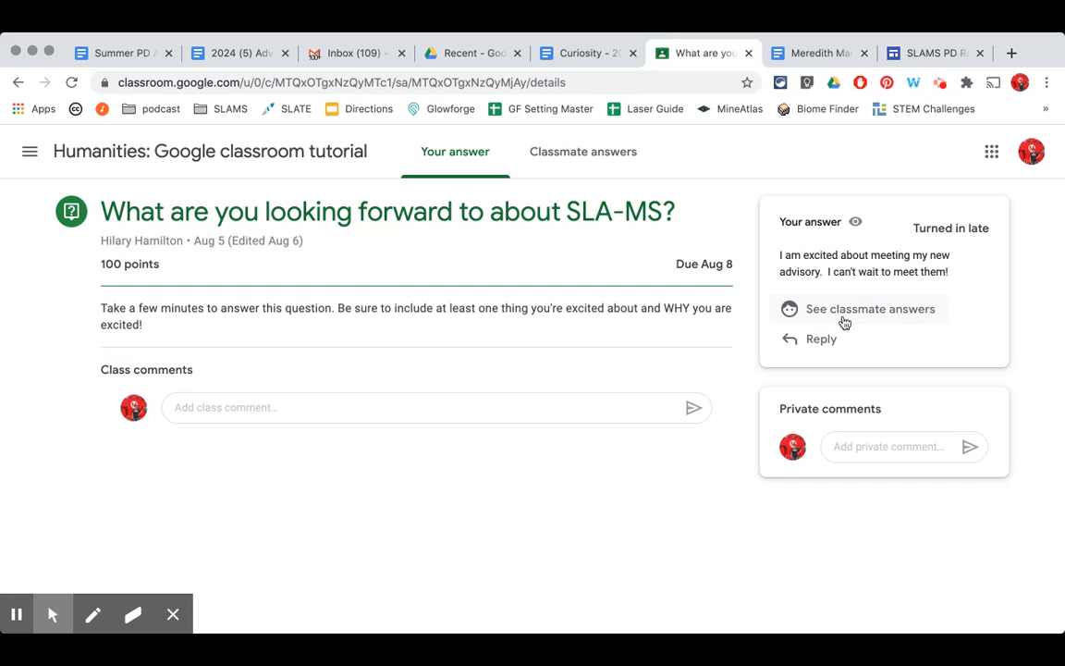
pyautogui.moveTo(842, 330)
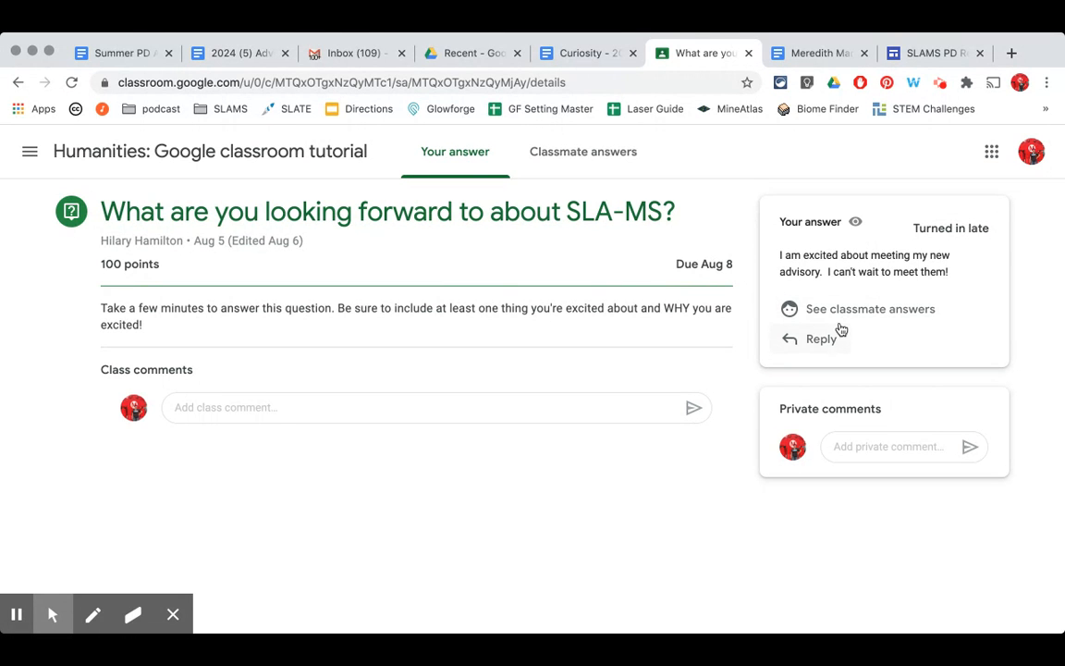
pyautogui.moveTo(594, 575)
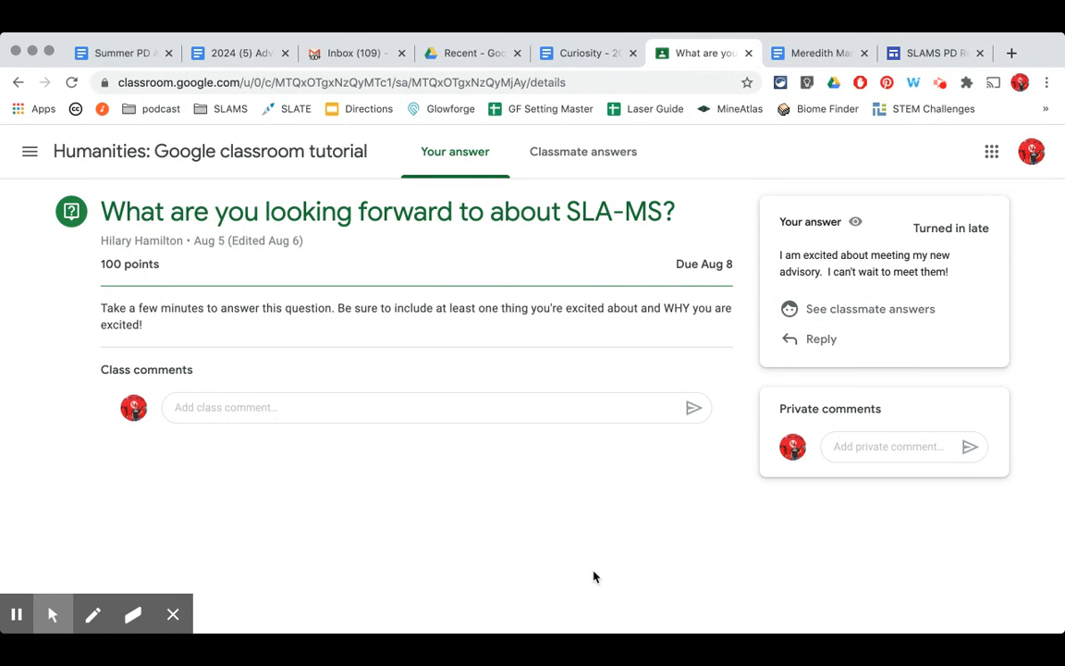
pyautogui.moveTo(299, 284)
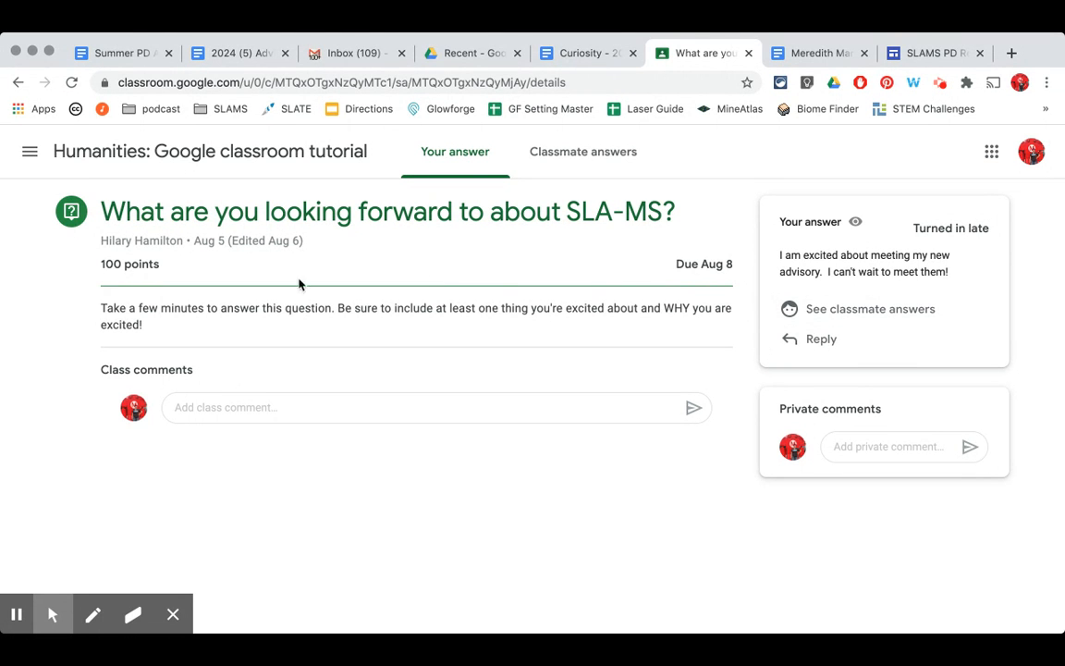